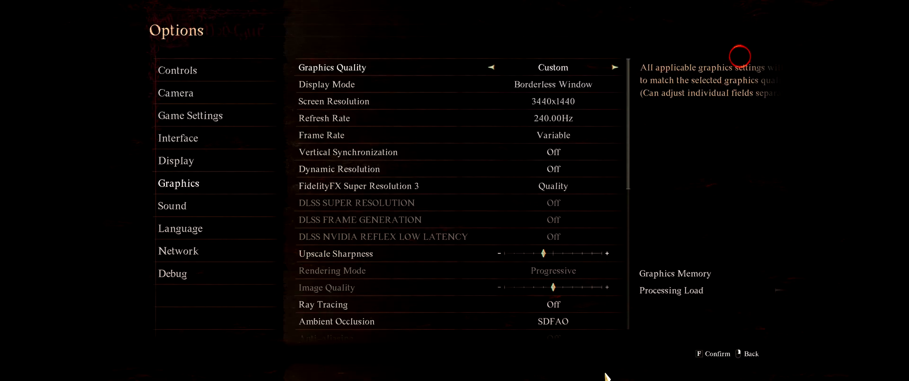
# Step: Browse to E:\Non steam PC Games\Dragon's Dogma 2 with the OptiScaler .7z archive open in 7-Zip beside it
pyautogui.click(178, 137)
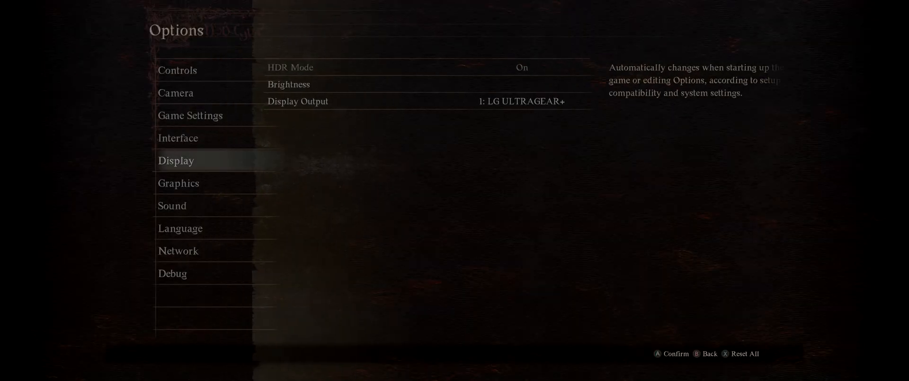
pyautogui.click(179, 183)
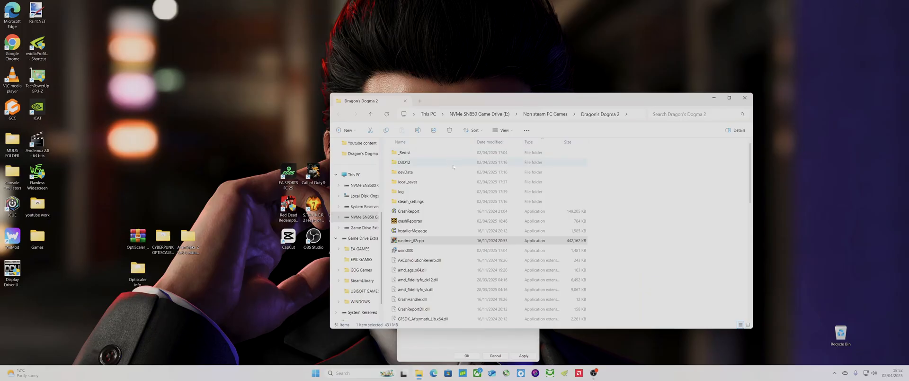
pyautogui.scroll(-3)
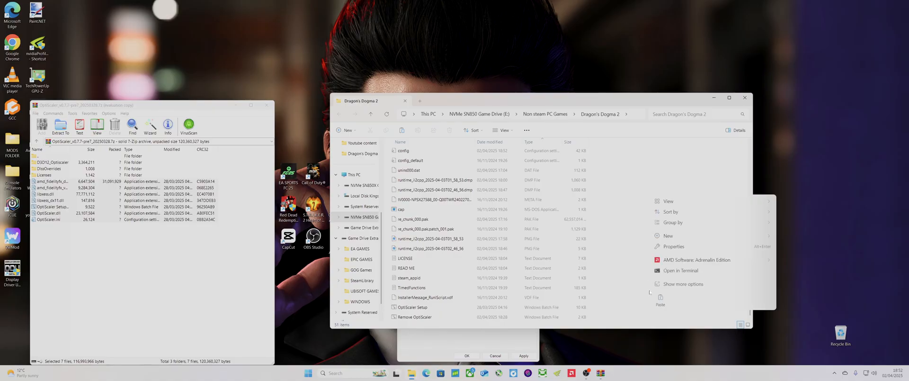
# Step: Paste all OptiScaler files into the game folder and launch OptiScaler Setup.bat
pyautogui.click(660, 295)
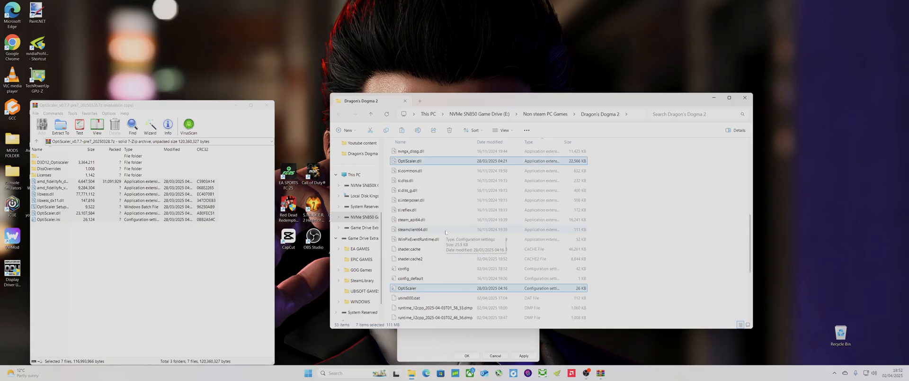
pyautogui.scroll(-3)
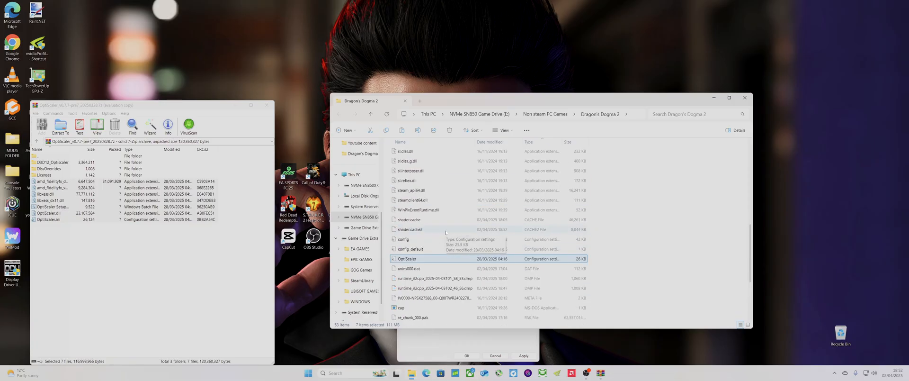
pyautogui.scroll(-3)
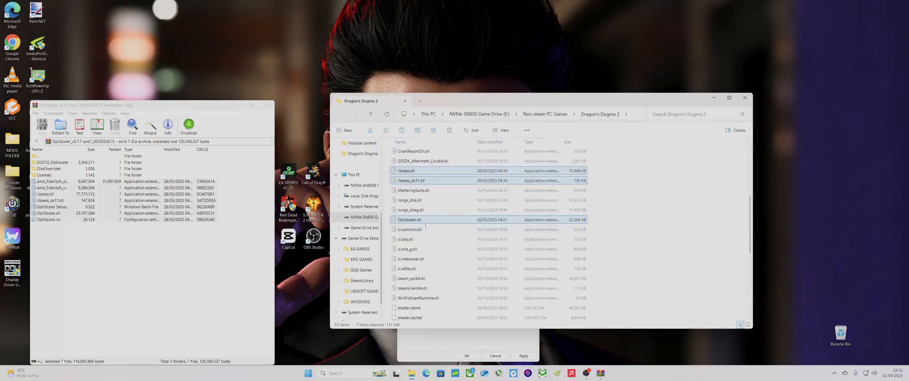
pyautogui.moveTo(410, 218)
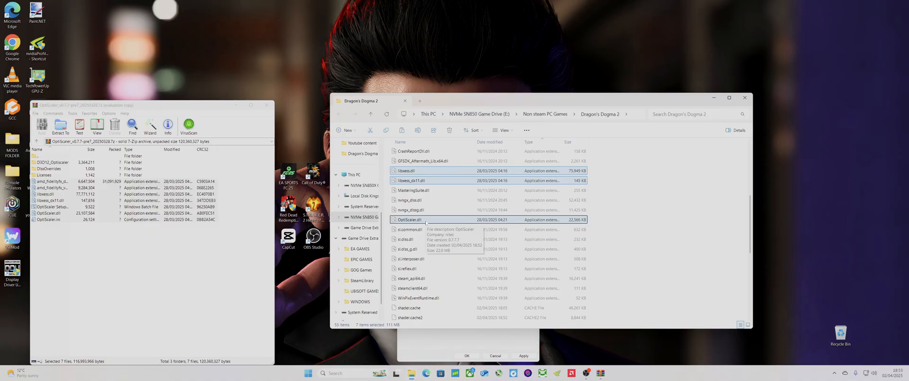
pyautogui.scroll(-3)
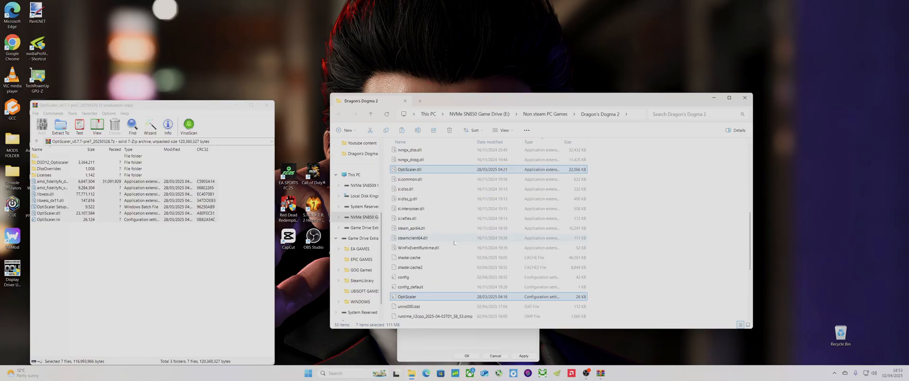
pyautogui.scroll(-3)
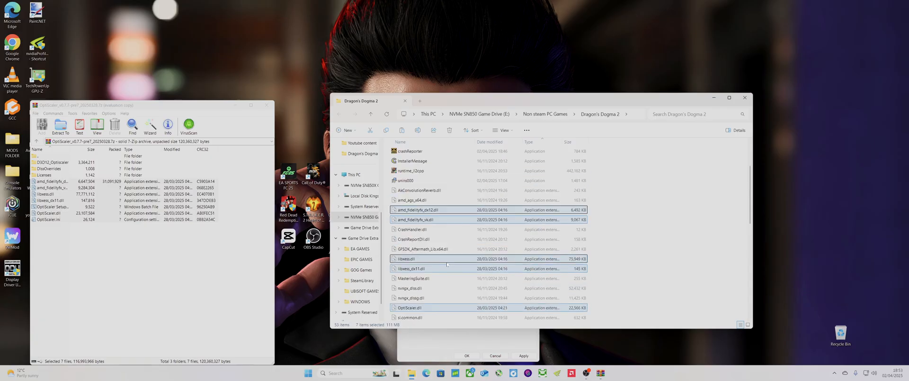
pyautogui.scroll(-3)
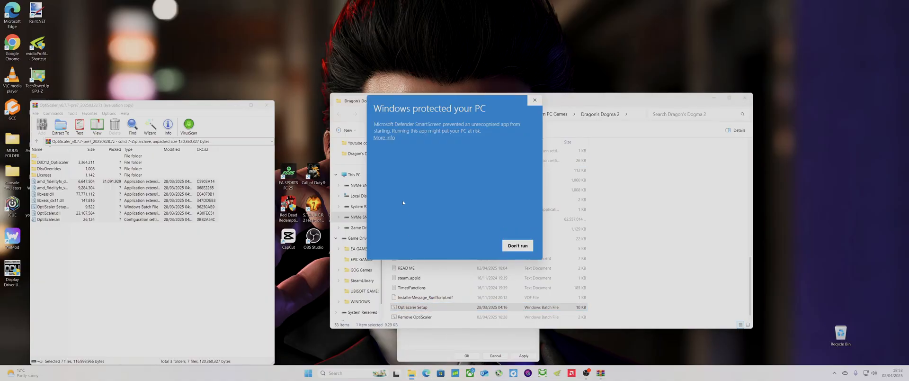
# Step: Run the script past SmartScreen, choose 1 for dxgi.dll and 1 for AMD/Intel, then close the window
pyautogui.click(517, 245)
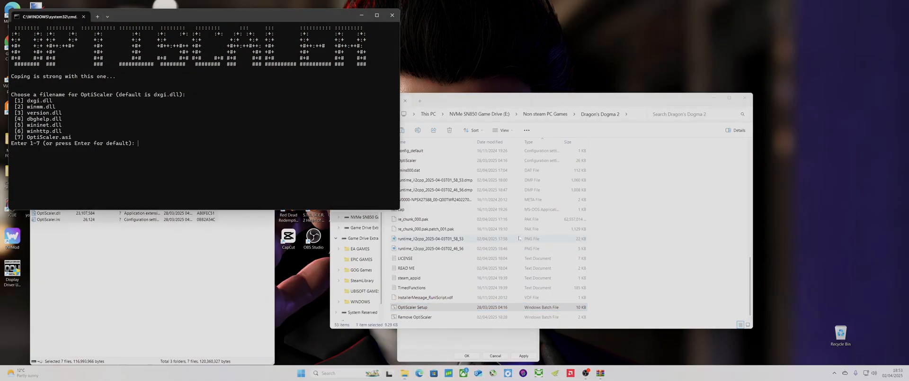
pyautogui.write('1')
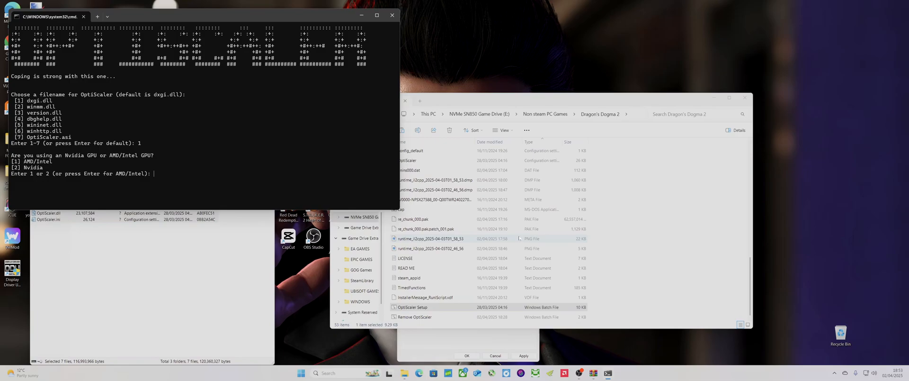
pyautogui.write('1')
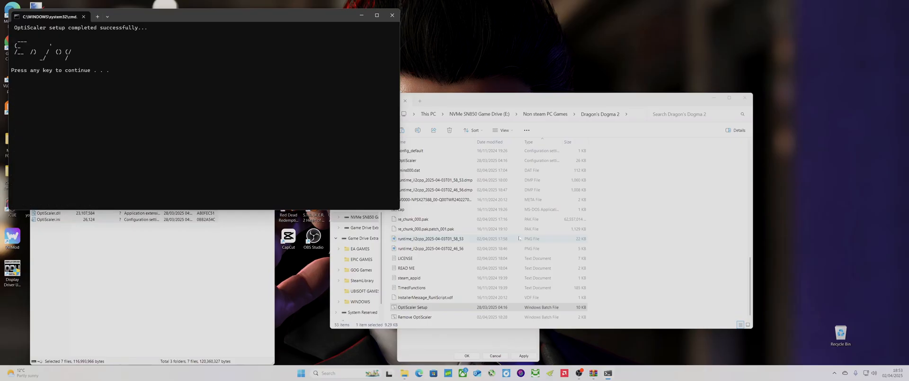
pyautogui.moveTo(390, 16)
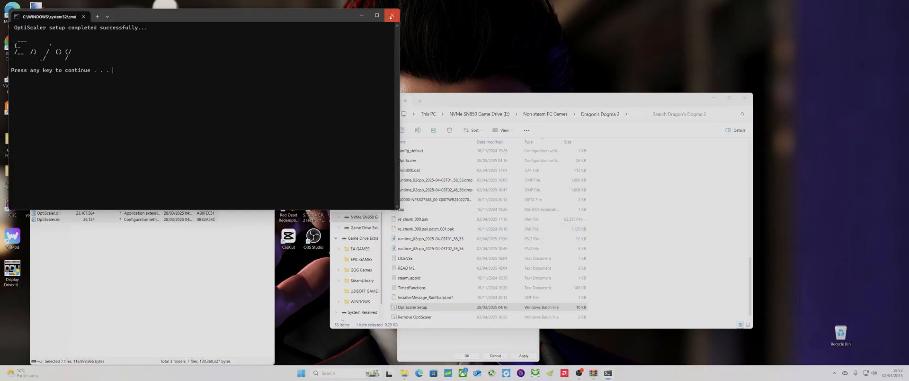
pyautogui.click(390, 16)
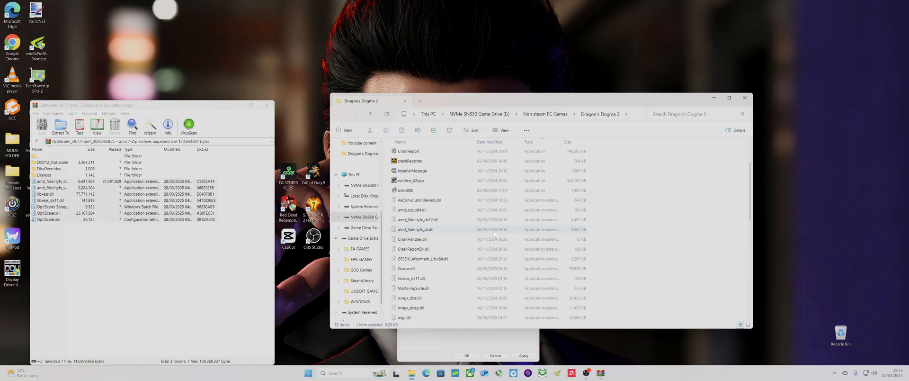
# Step: Open OptiScaler.ini from the game folder in Notepad
pyautogui.scroll(-3)
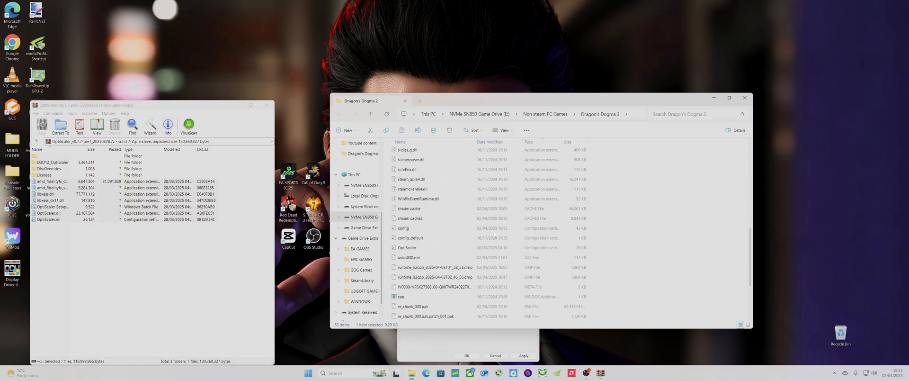
pyautogui.click(406, 247)
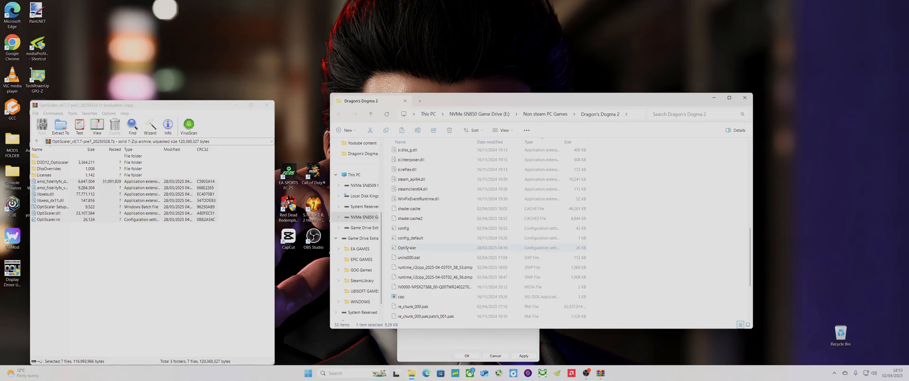
pyautogui.doubleClick(406, 247)
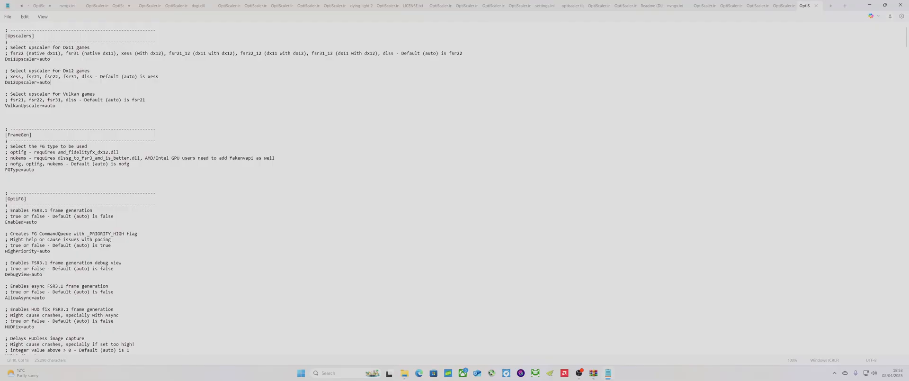
# Step: Change Dx12Upscaler from auto to fsr3, then save and close the config
pyautogui.press('Backspace')
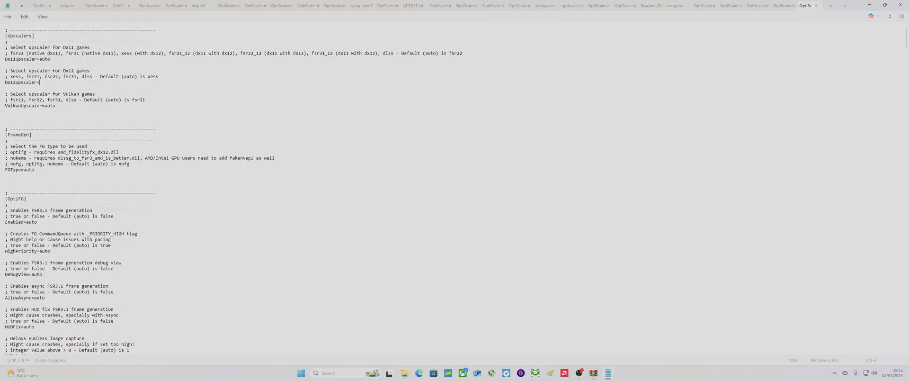
pyautogui.write('fsr')
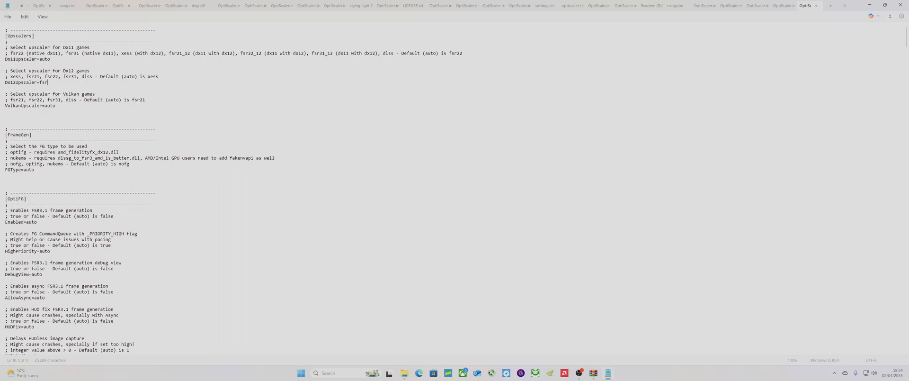
pyautogui.write('3')
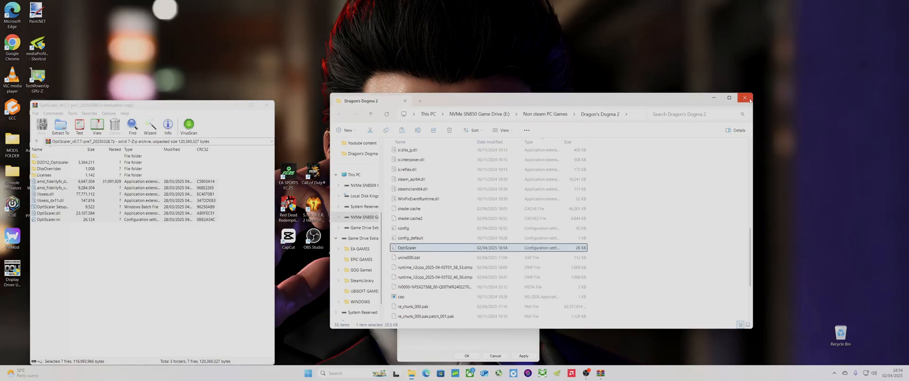
# Step: Close the game folder window and relaunch Dragon's Dogma 2
pyautogui.click(746, 98)
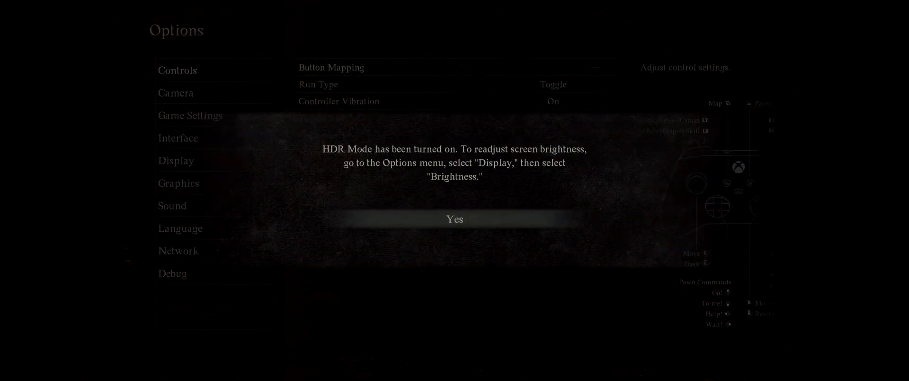
# Step: Accept the HDR notice, confirm FidelityFX Super Resolution 3 is on Quality in Graphics, and save changes
pyautogui.click(453, 219)
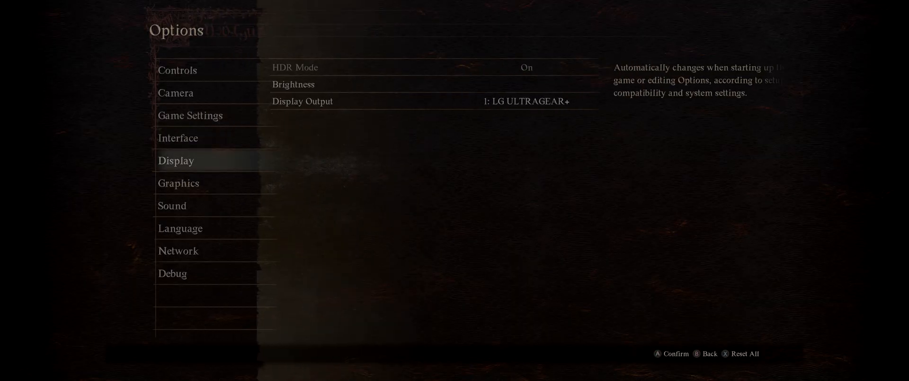
pyautogui.click(179, 183)
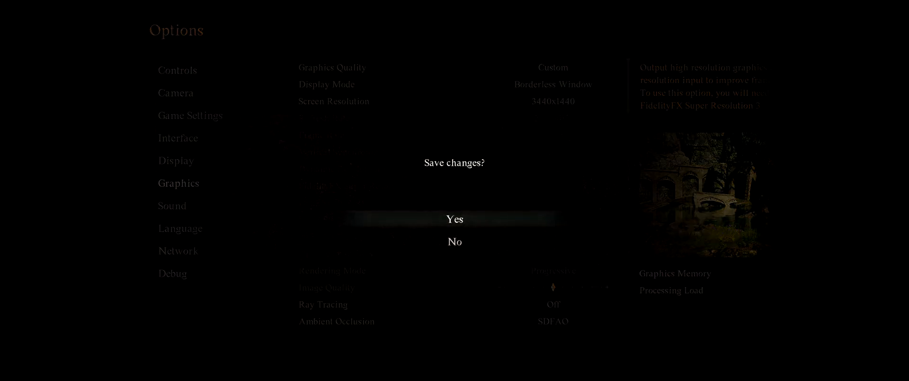
pyautogui.click(455, 218)
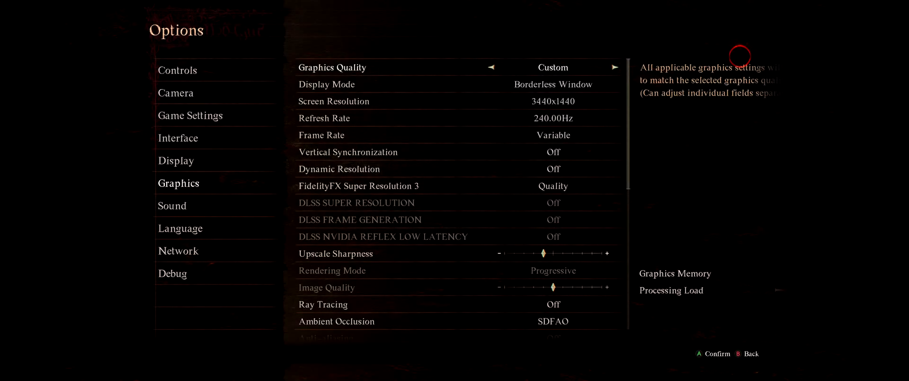